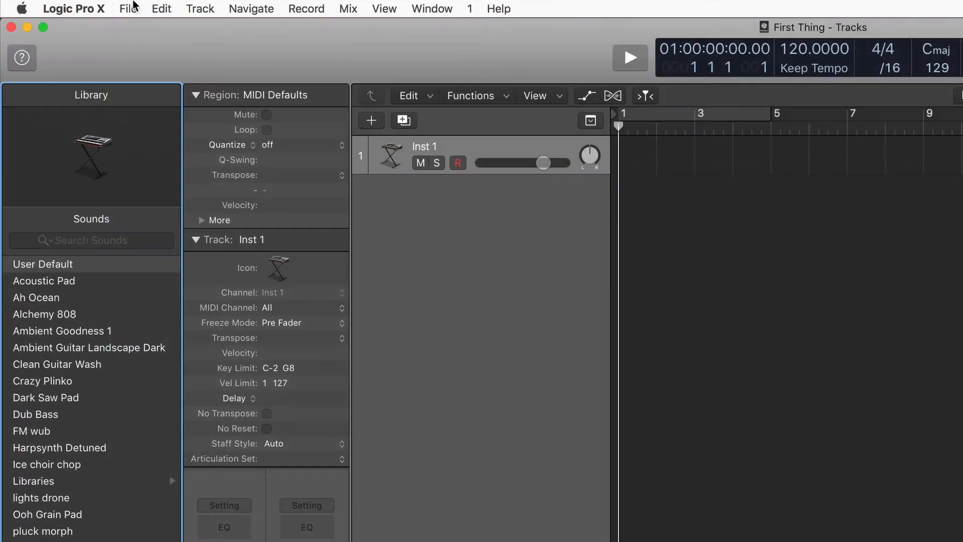
# Bring up Relocate Sound Library from the Logic Pro X menu
pyautogui.click(73, 9)
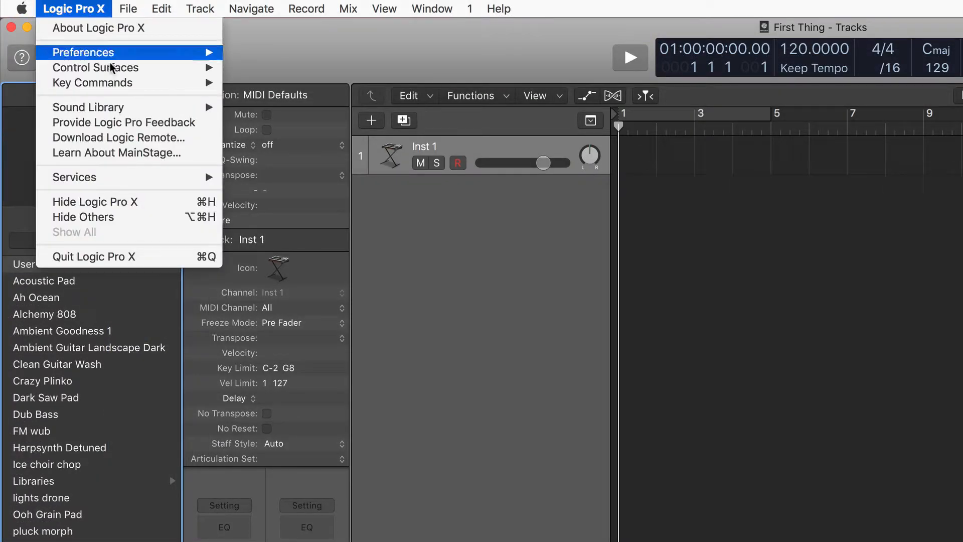
pyautogui.moveTo(88, 107)
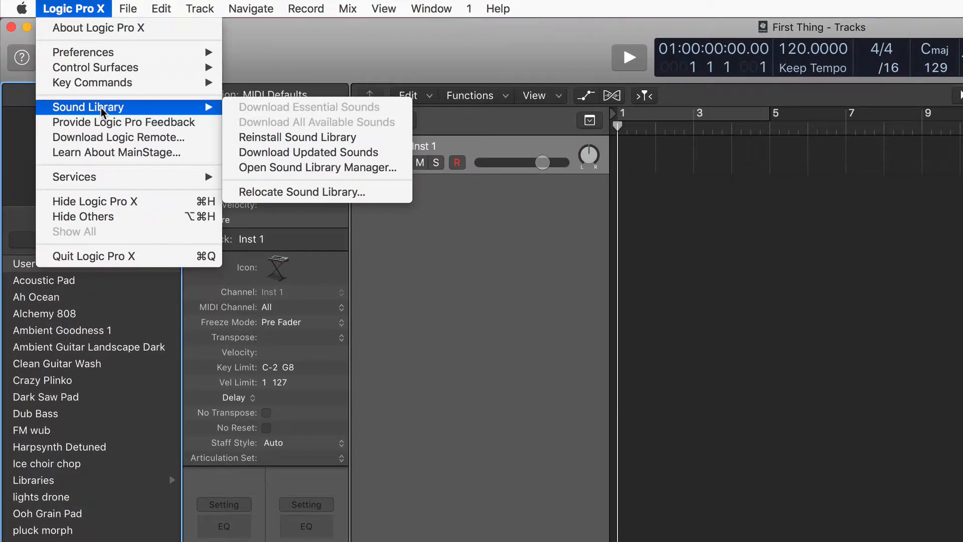
pyautogui.moveTo(302, 191)
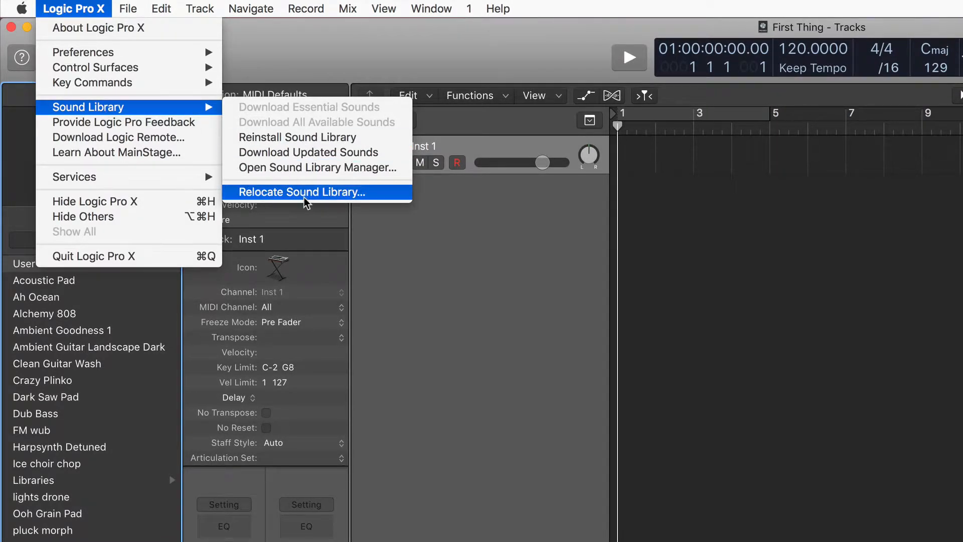
pyautogui.click(302, 192)
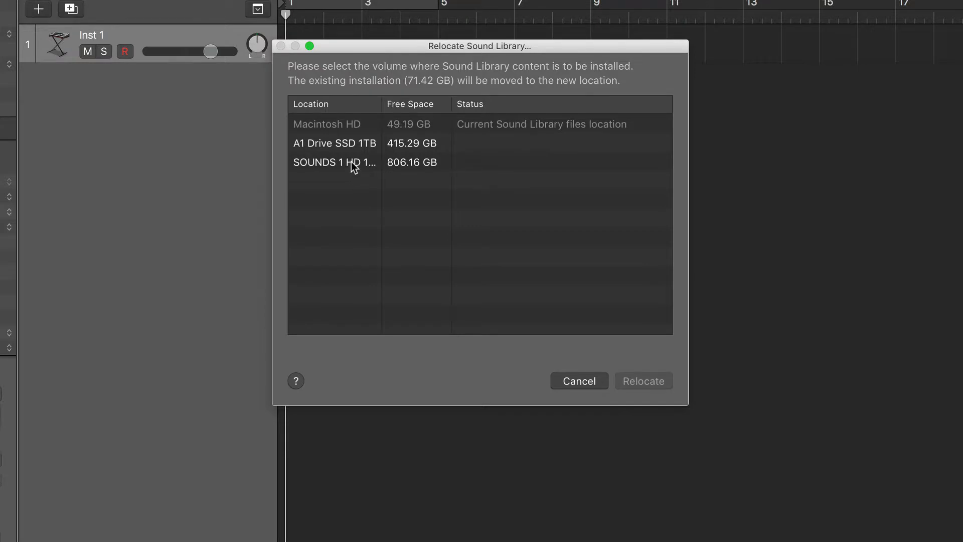
# Choose SOUNDS 1 HD as destination, confirm Relocate and authorize the helper install
pyautogui.click(335, 163)
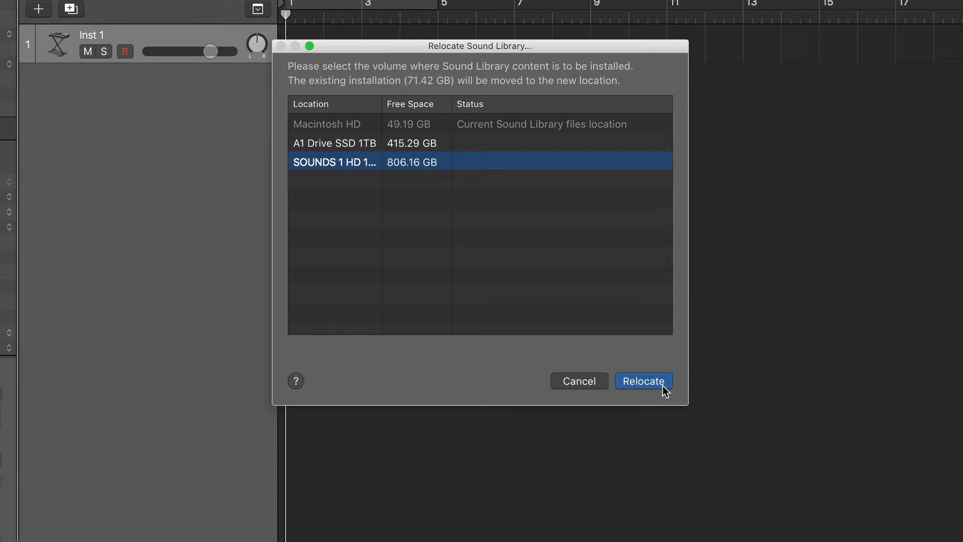
pyautogui.click(643, 381)
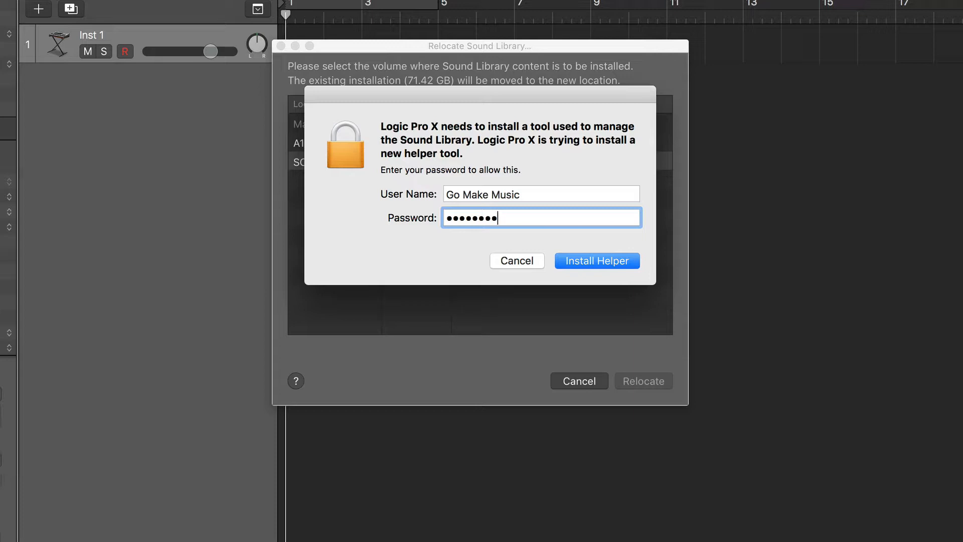
pyautogui.click(596, 261)
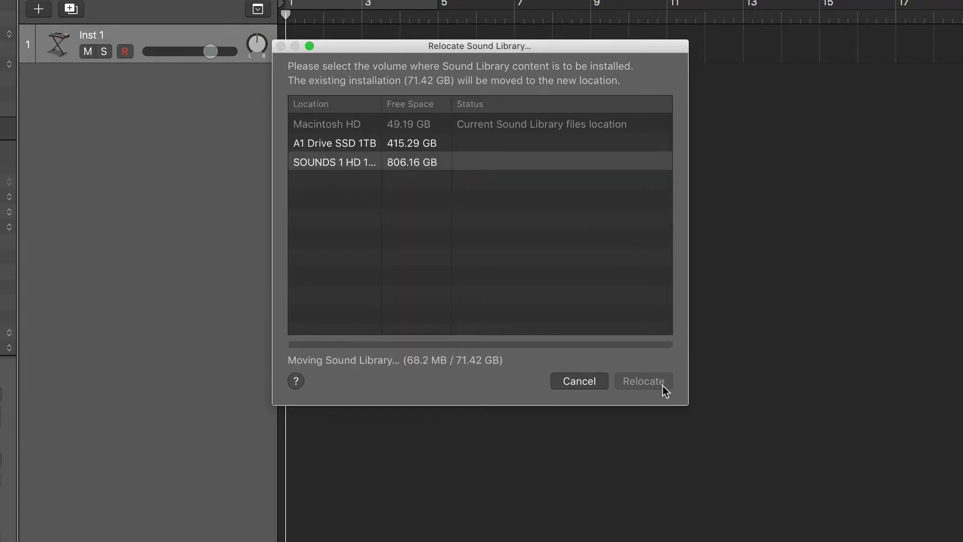